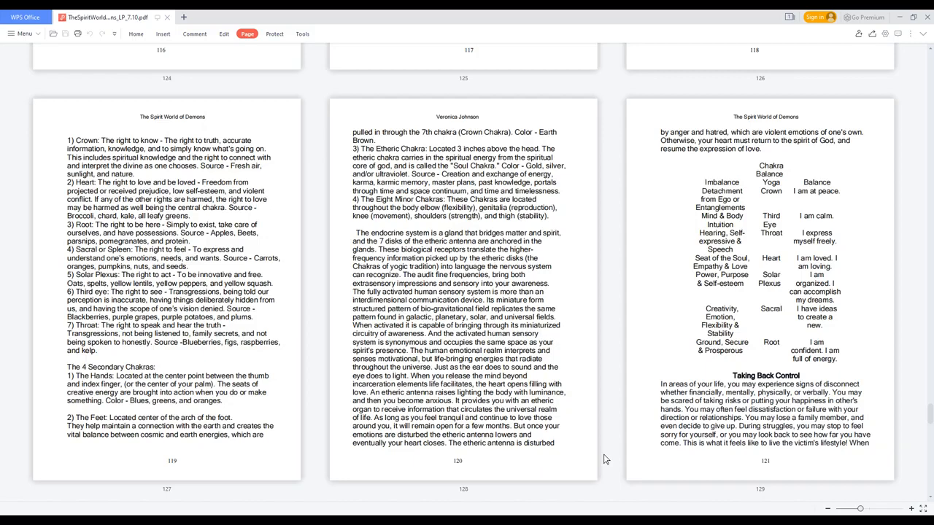
scroll(down, 3)
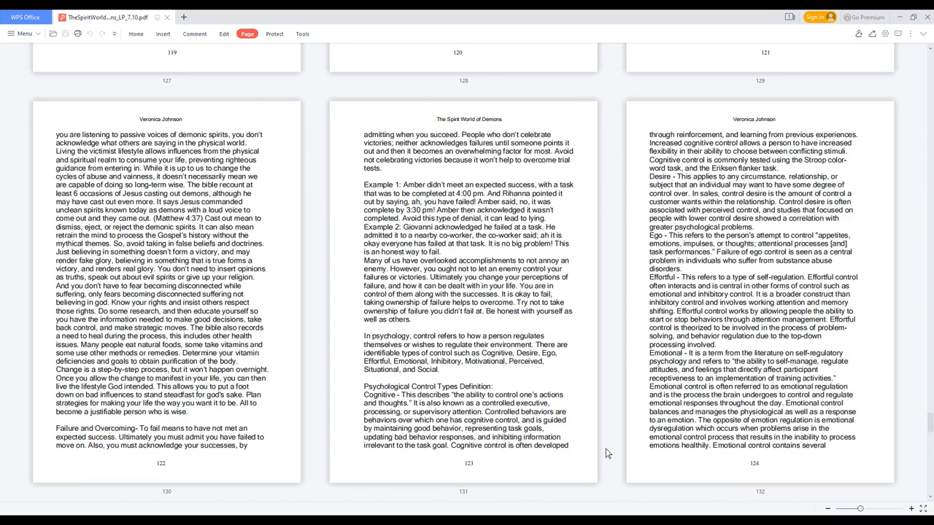
scroll(down, 3)
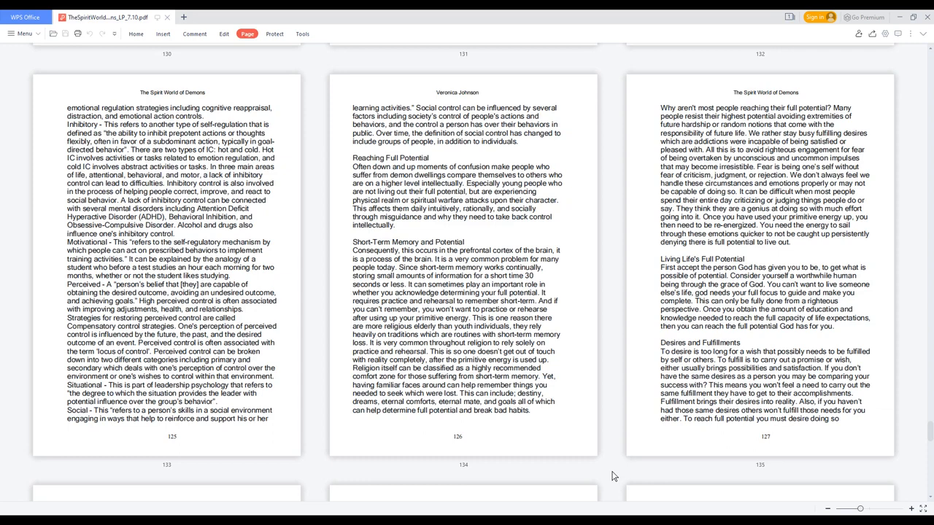
scroll(down, 3)
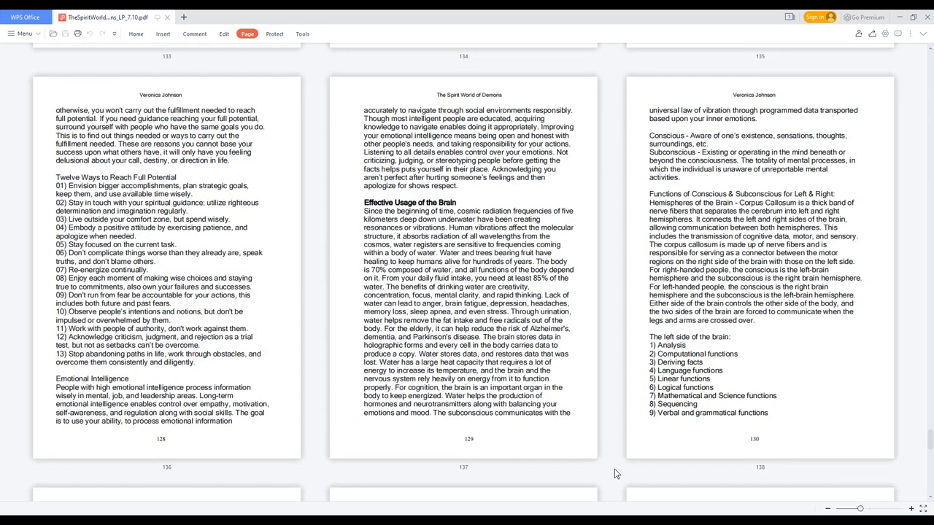